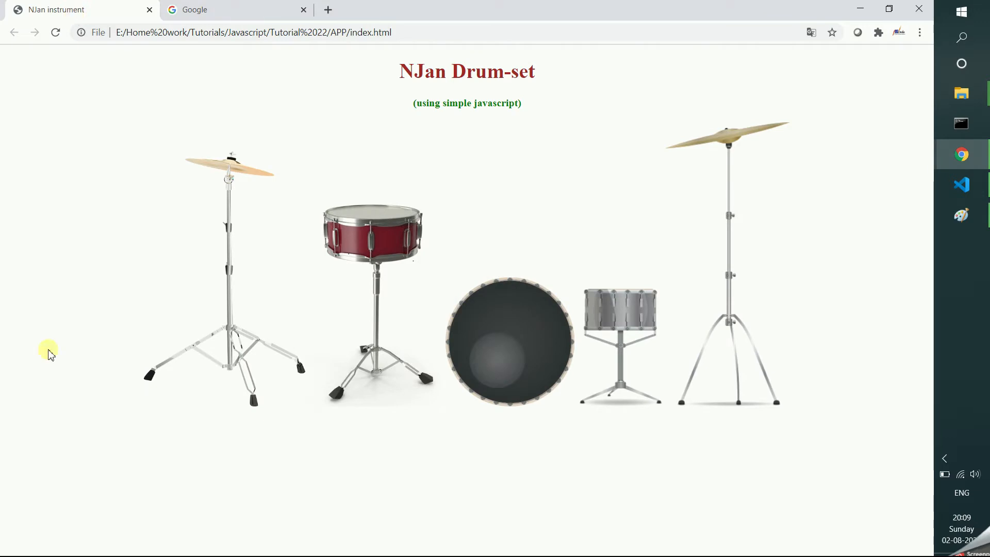
mouse_move(819, 275)
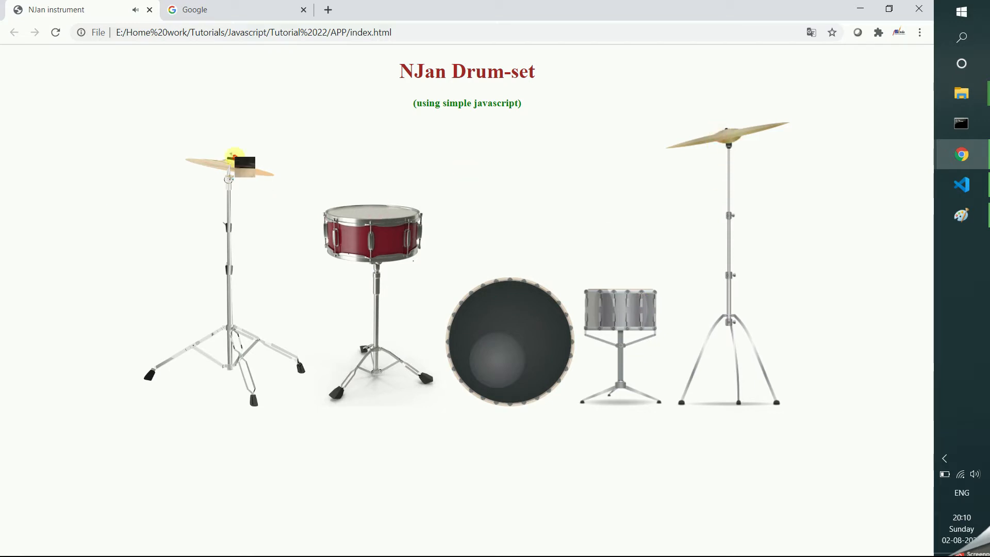
- Play the crash cymbal on the page, then scroll index.html to the instrument images and instrumentClick script
click(729, 131)
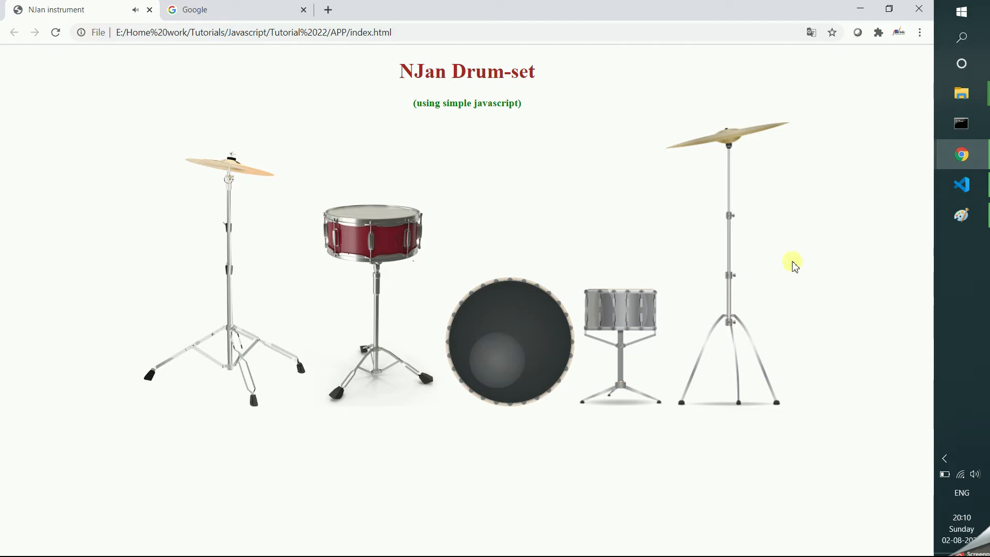
mouse_move(767, 115)
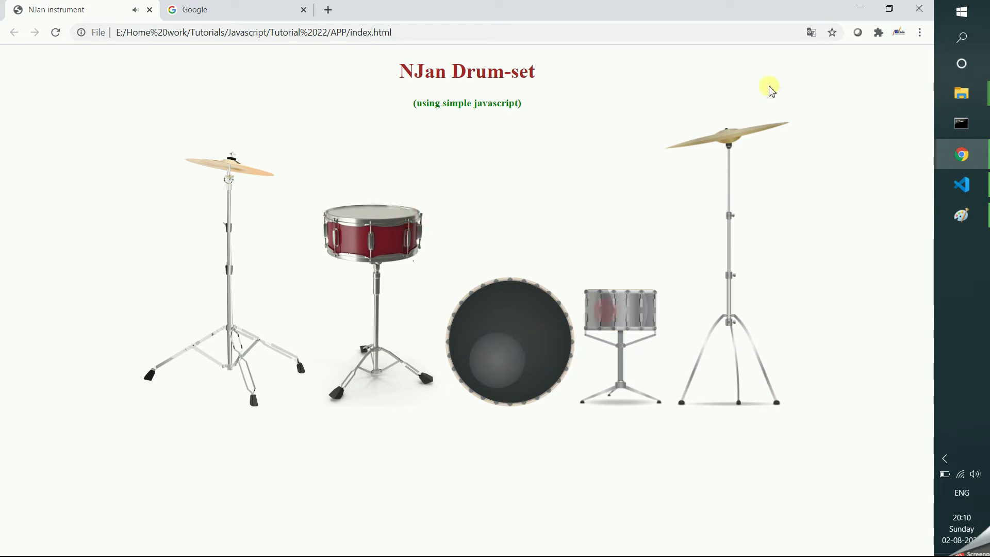
click(375, 204)
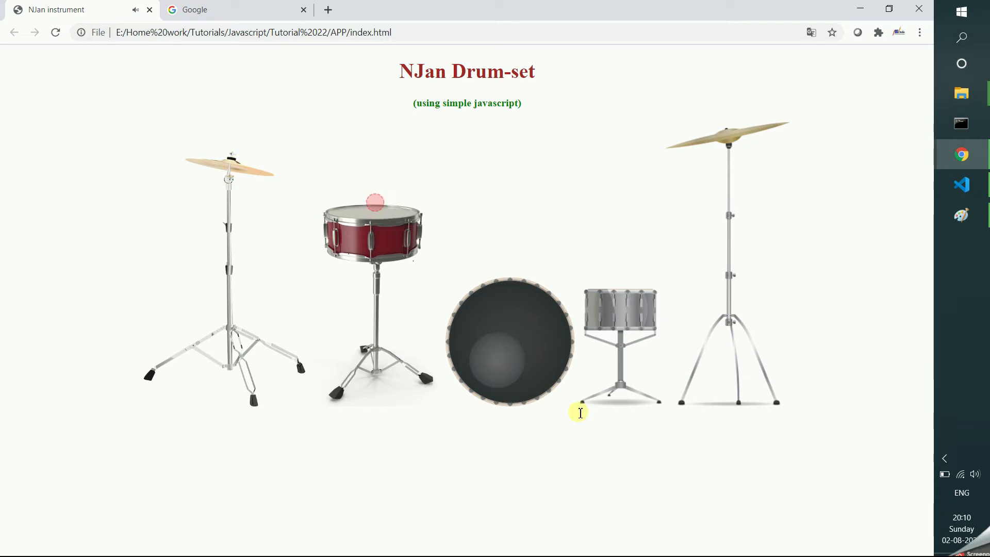
mouse_move(962, 184)
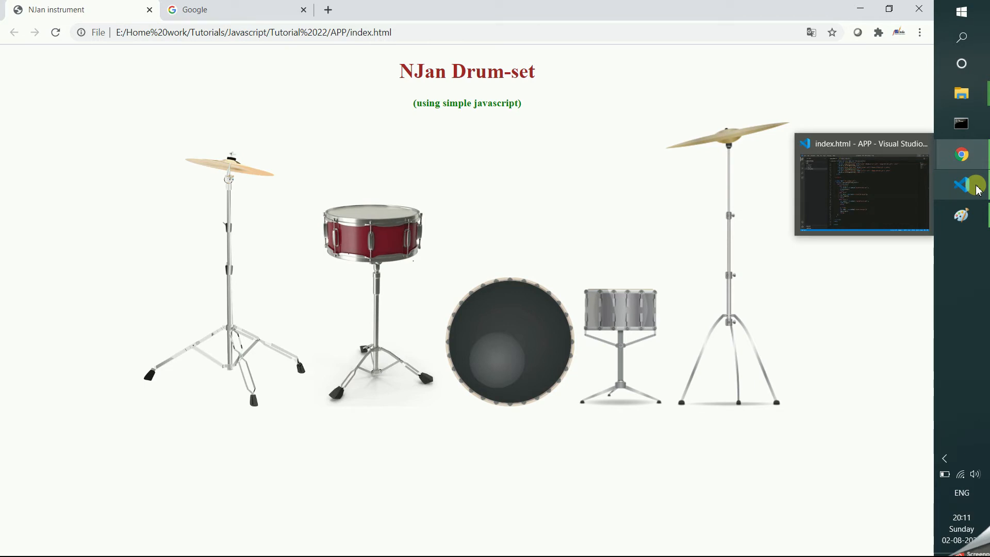
click(961, 184)
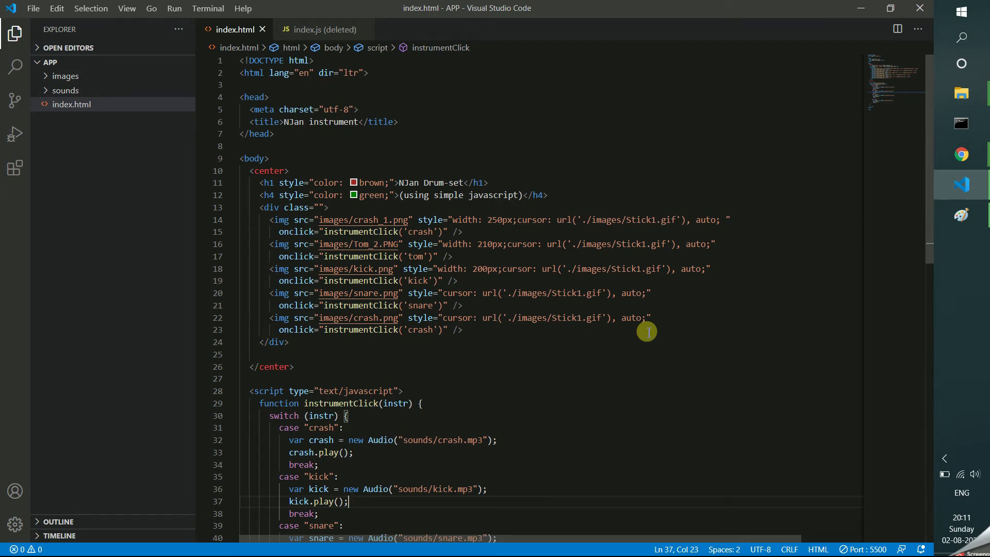
click(358, 121)
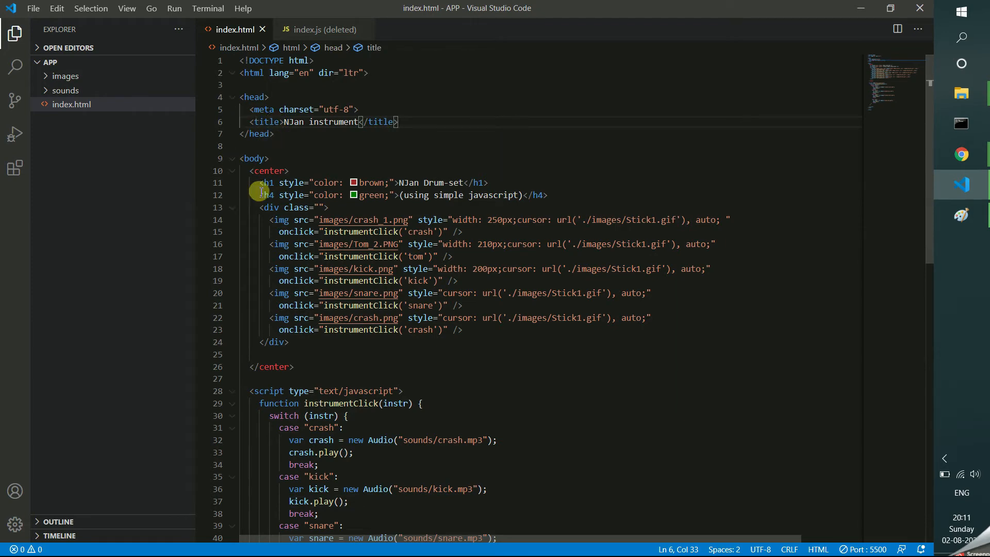
scroll(down, 3)
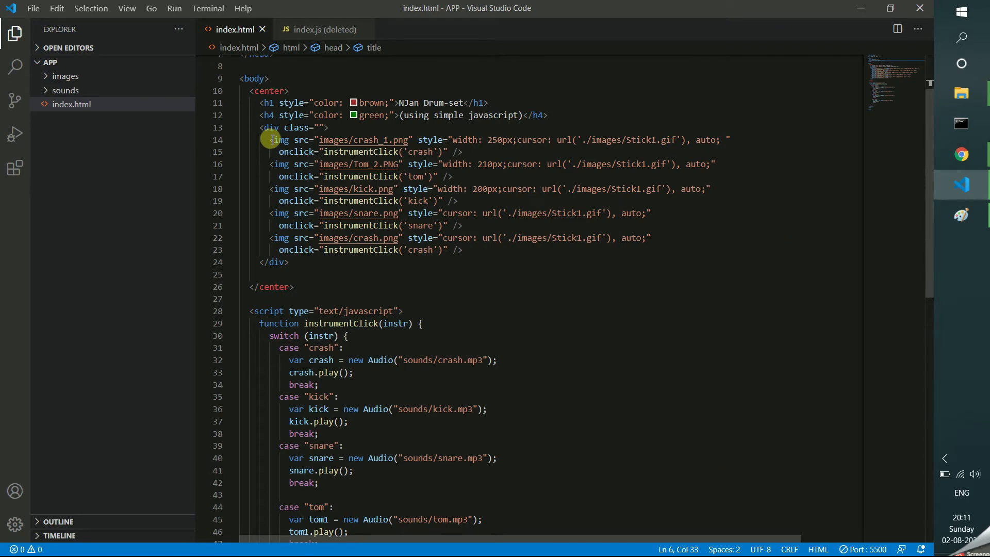
drag(259, 127, 289, 262)
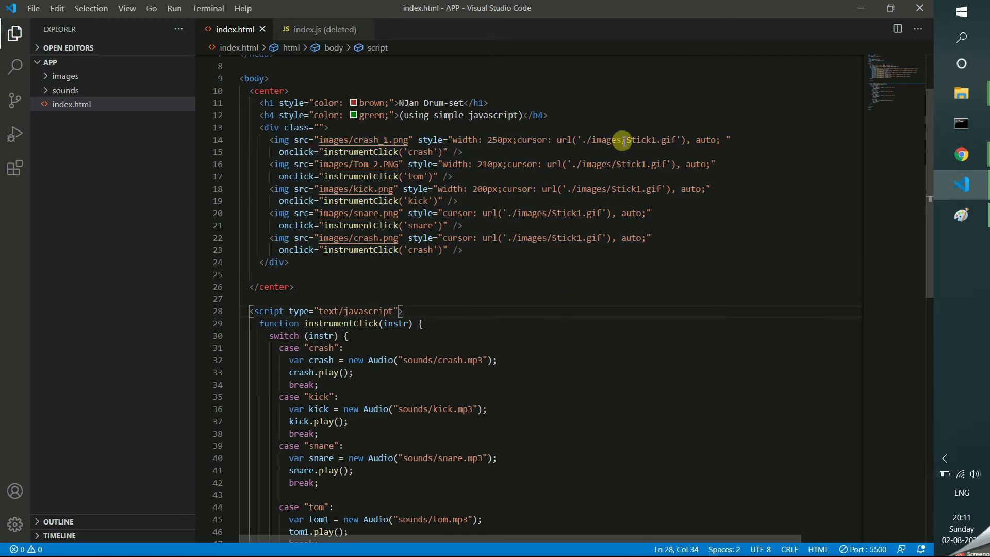
mouse_move(375, 150)
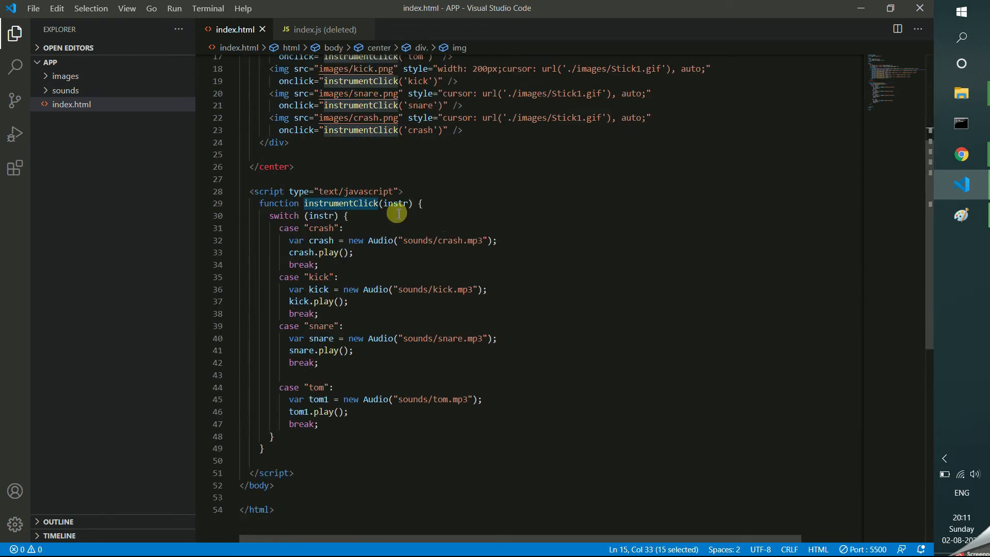
double_click(396, 203)
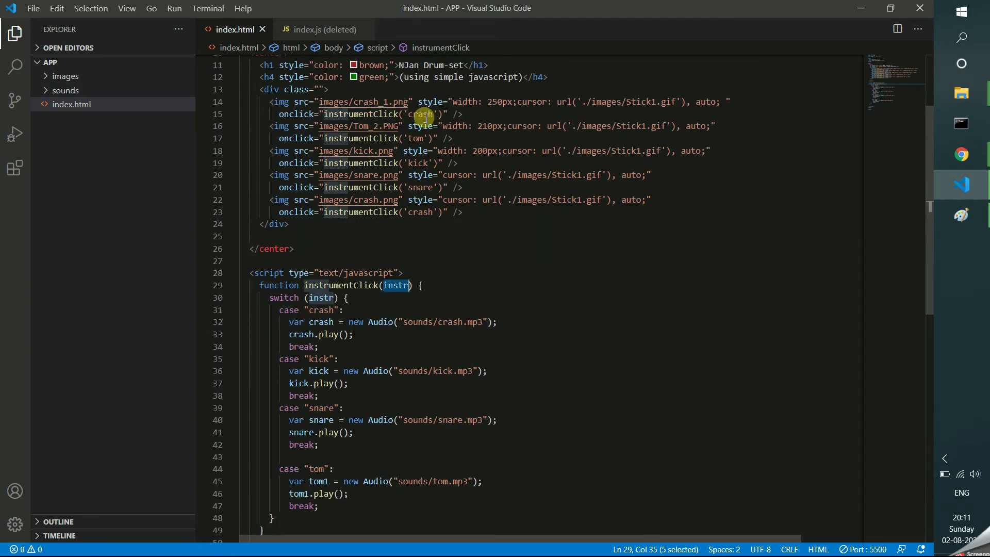
mouse_move(478, 246)
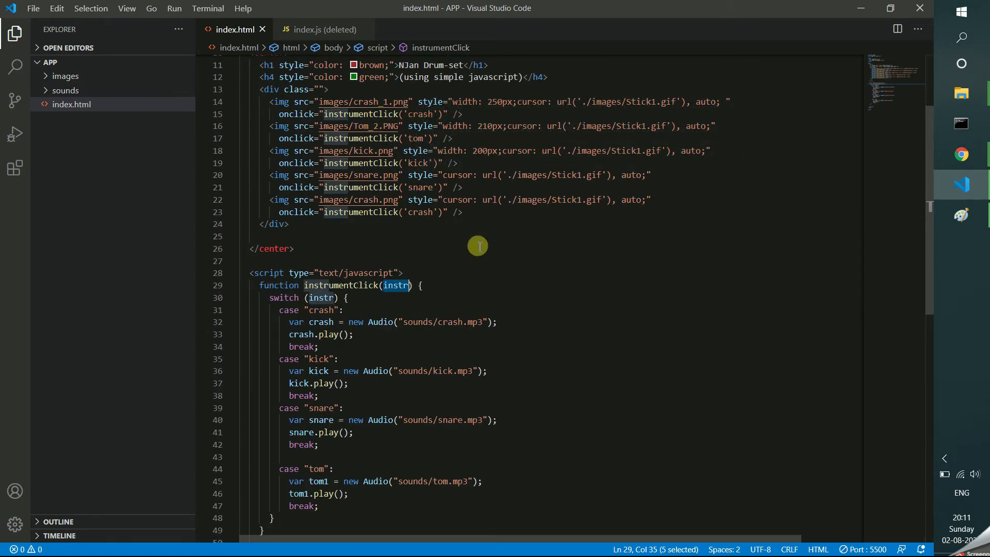
scroll(down, 3)
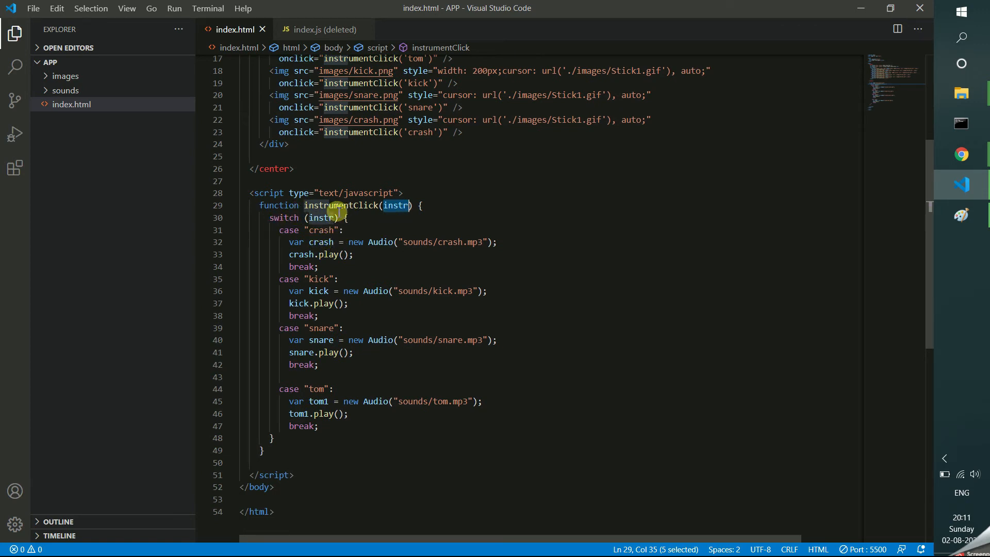
mouse_move(317, 242)
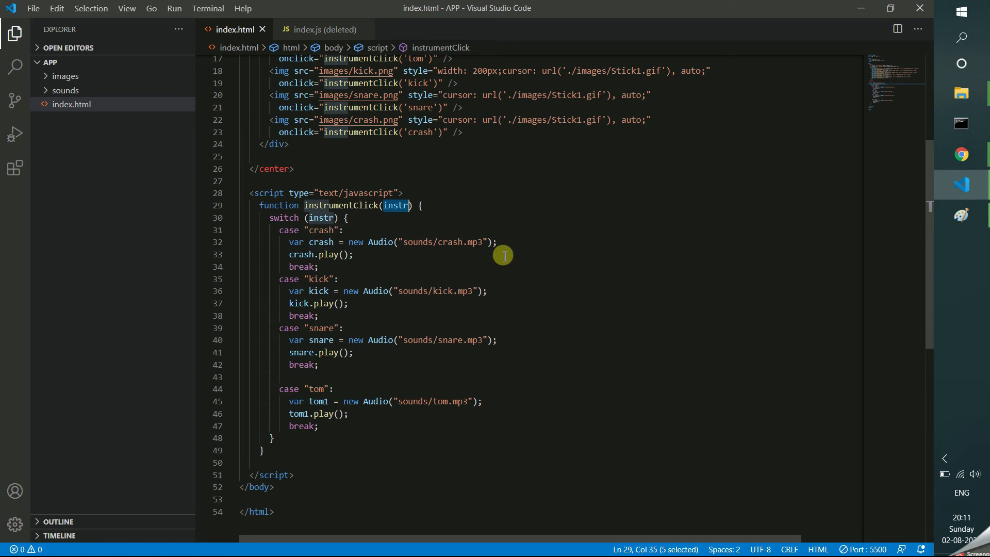
mouse_move(321, 242)
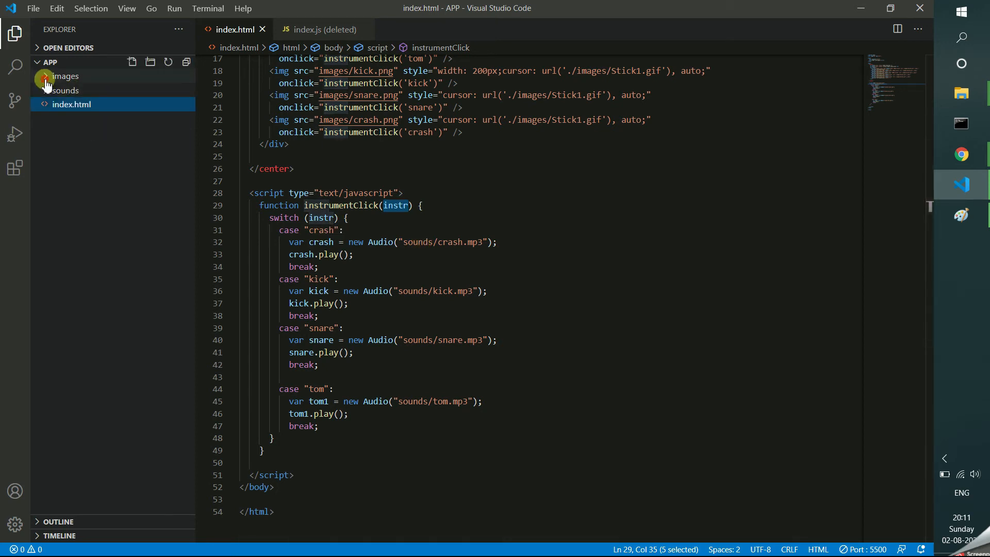
- Expand the images and sounds folders to list the drum pictures and crash, kick, snare, tom mp3s
click(66, 75)
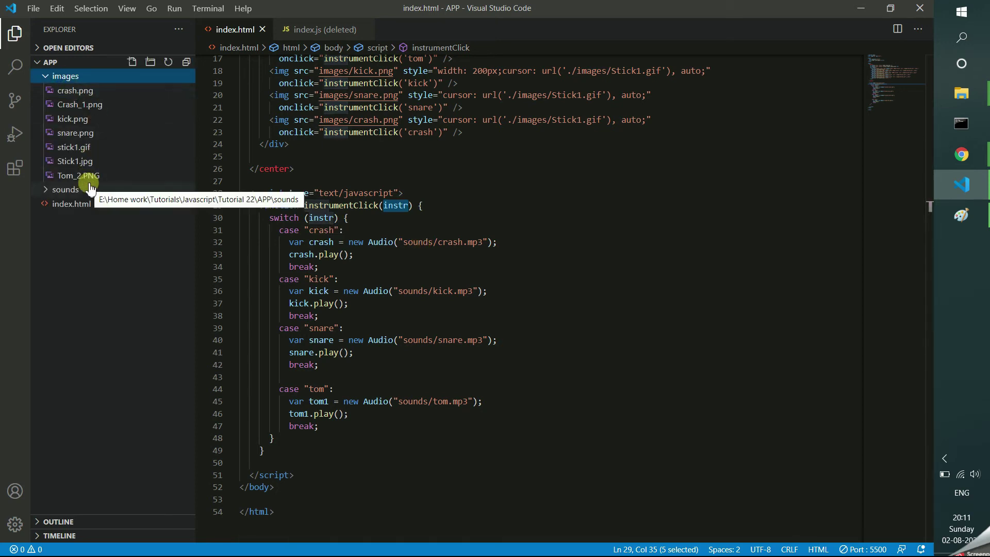
click(66, 189)
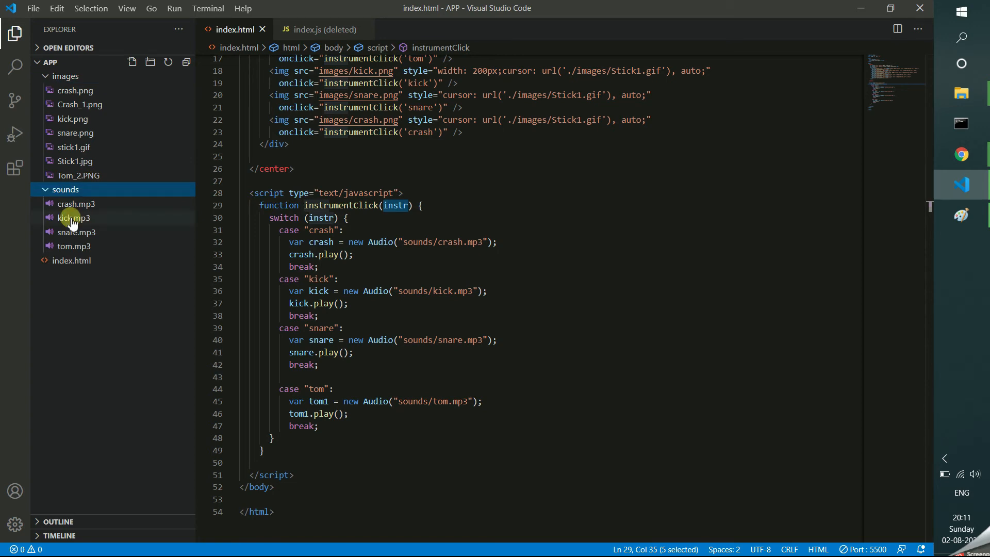
mouse_move(76, 232)
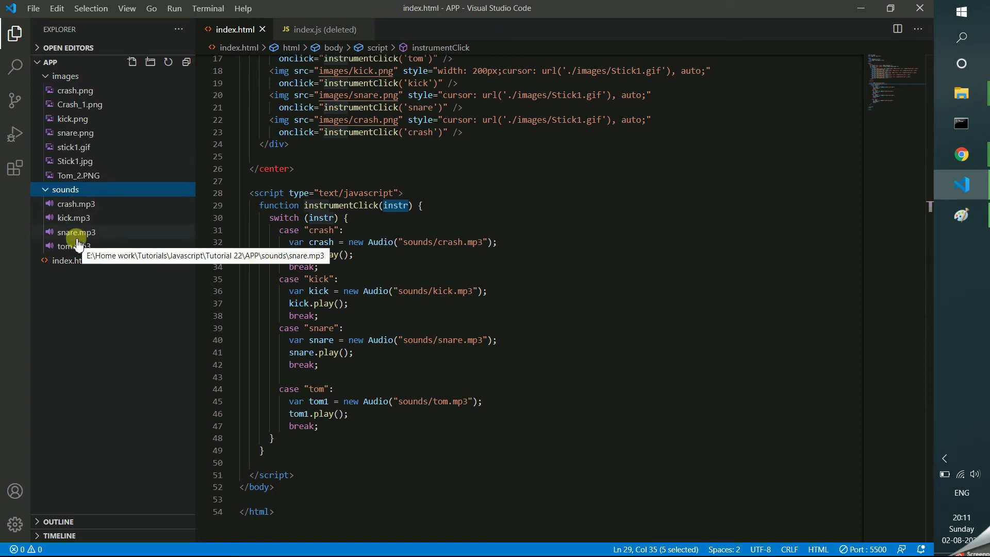
click(353, 254)
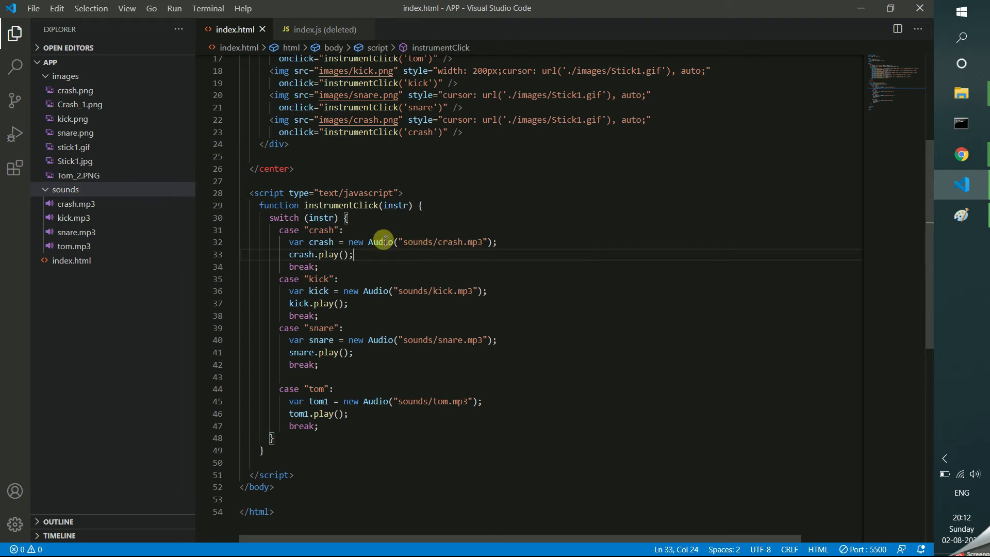
mouse_move(379, 243)
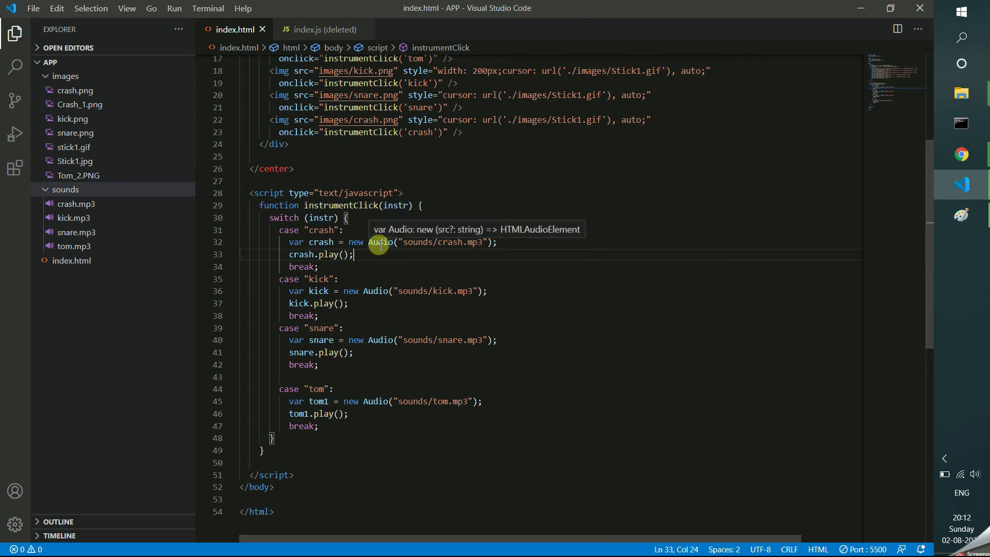
mouse_move(338, 254)
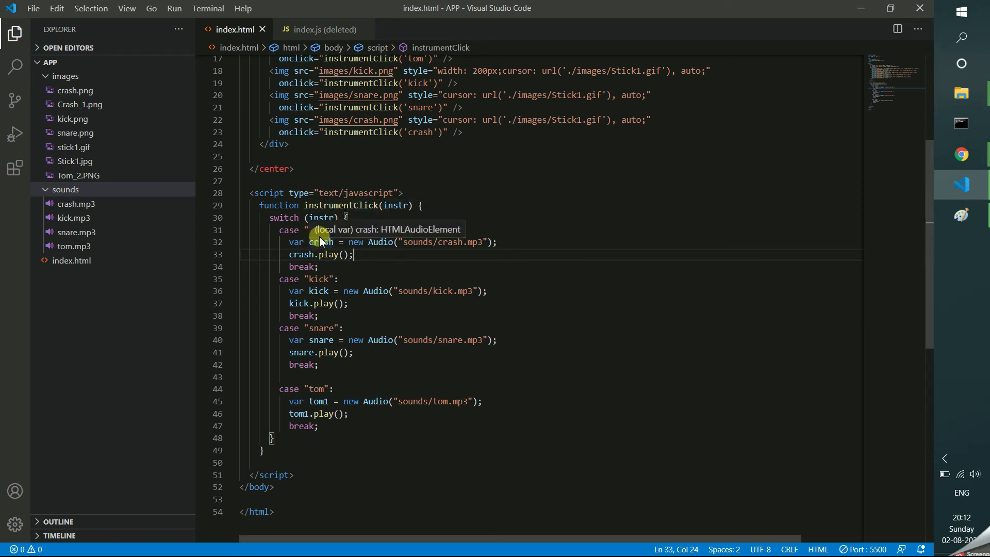
mouse_move(348, 230)
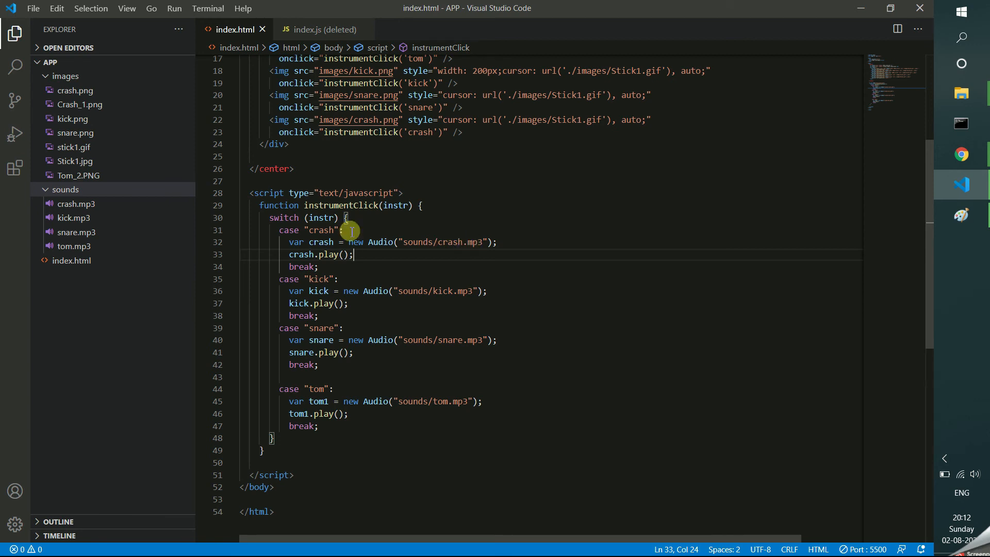
mouse_move(512, 264)
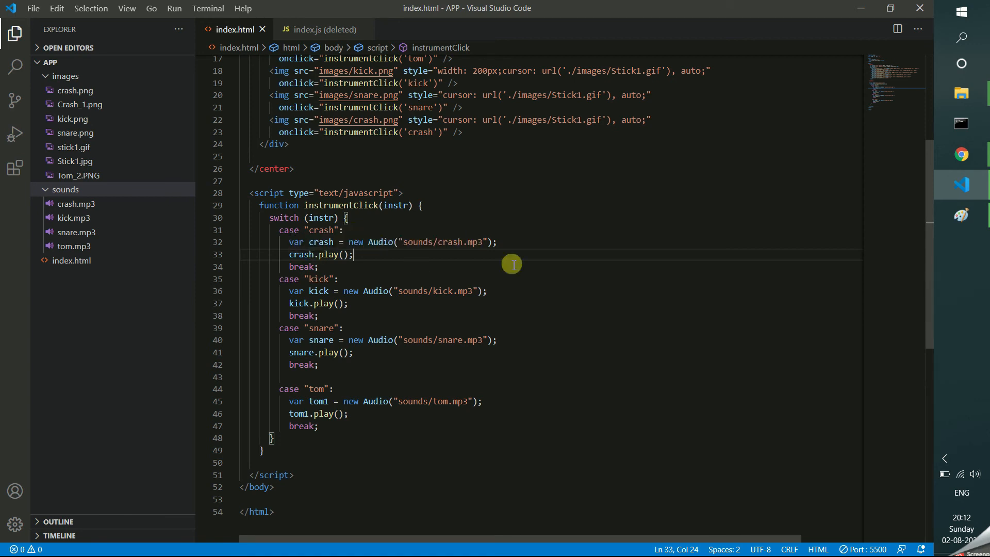